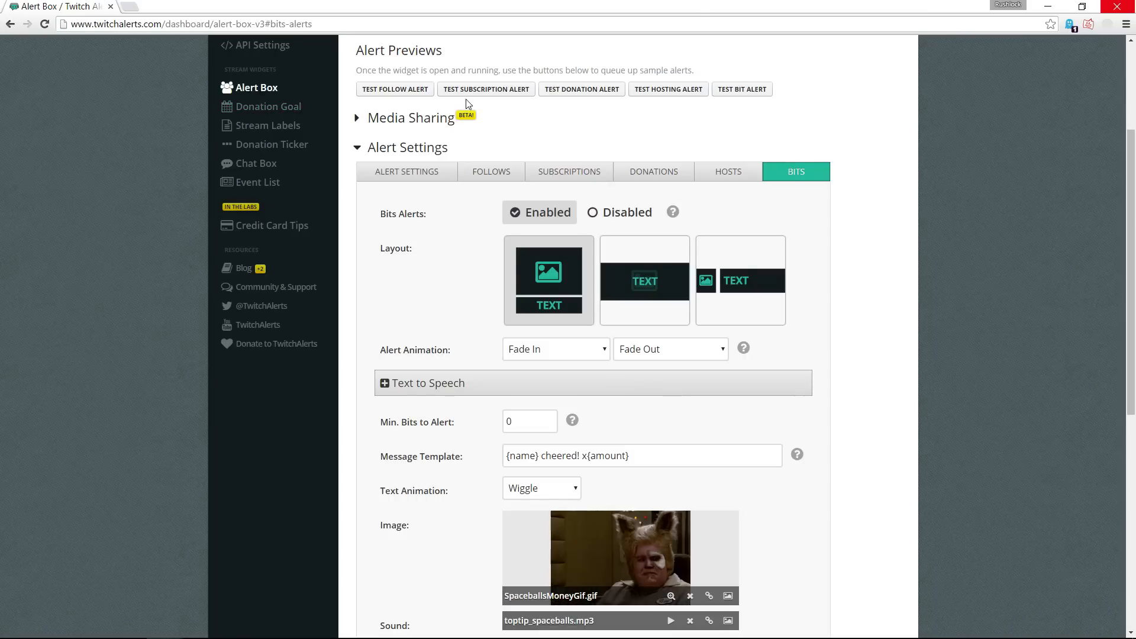
# - Remove the Test1 and Test2 Bits variations and start a blank new variation via 'Add a Variation...'
pyautogui.click(729, 172)
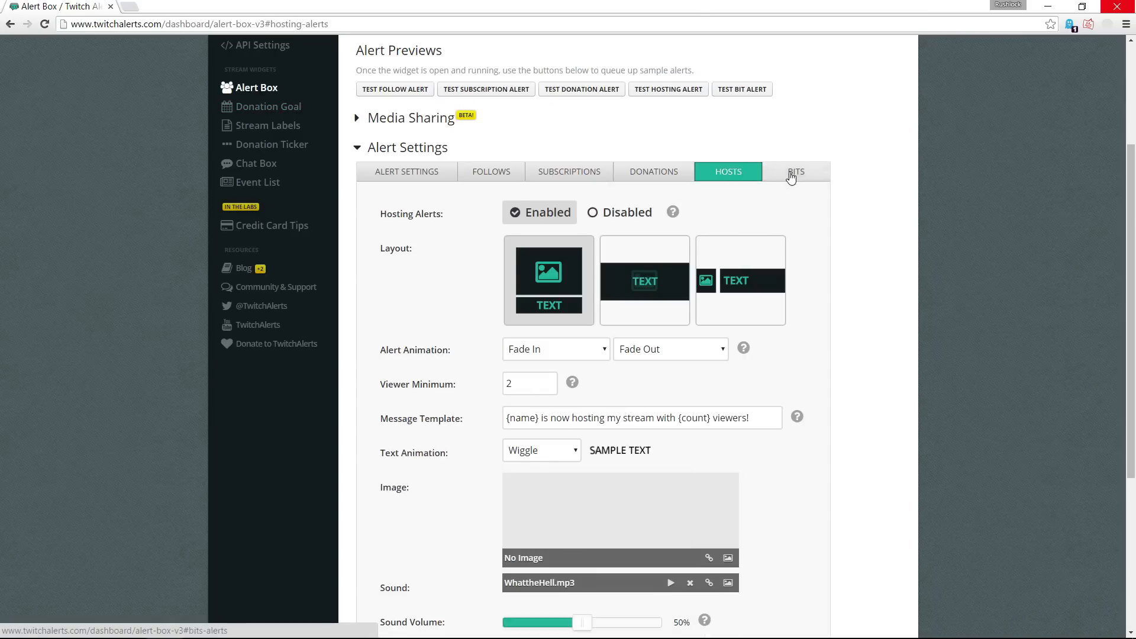
pyautogui.click(795, 171)
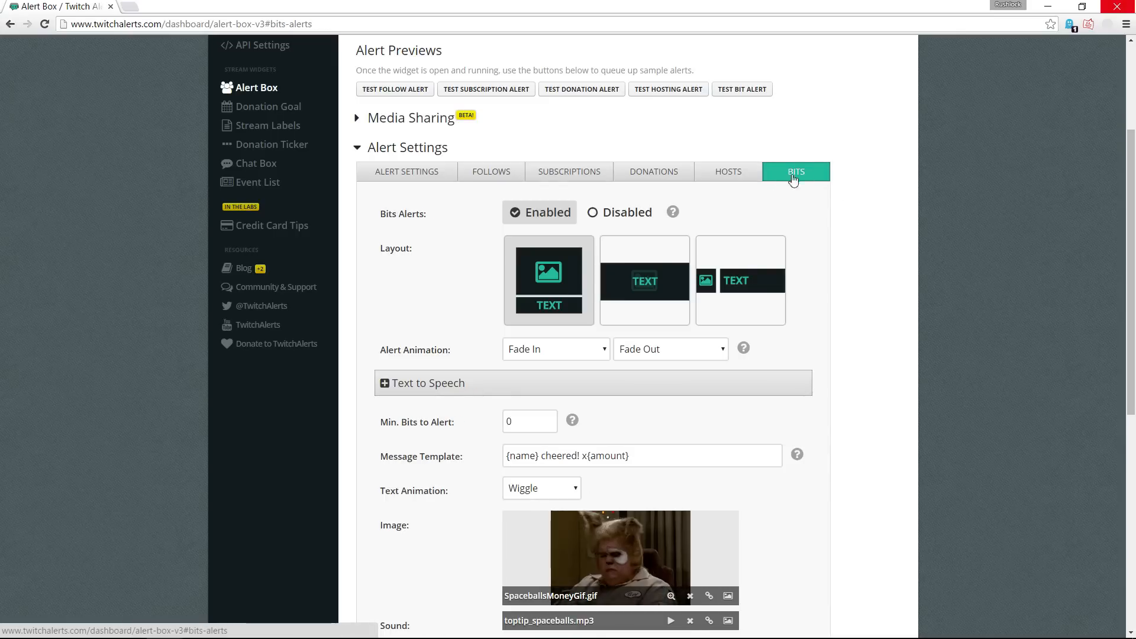
pyautogui.scroll(-3)
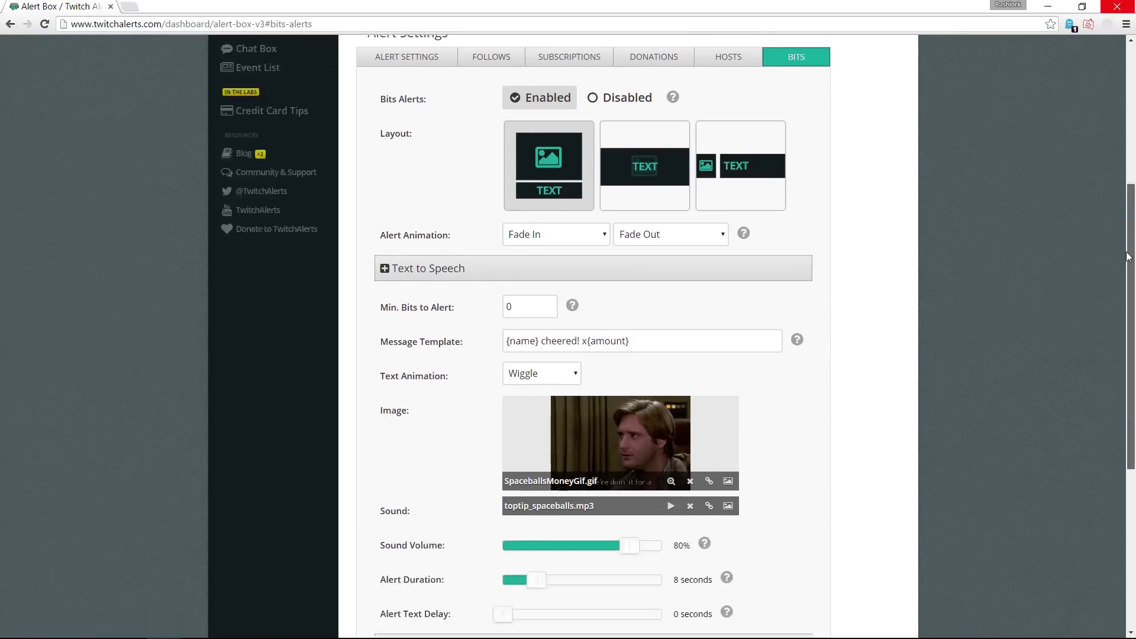
pyautogui.scroll(-3)
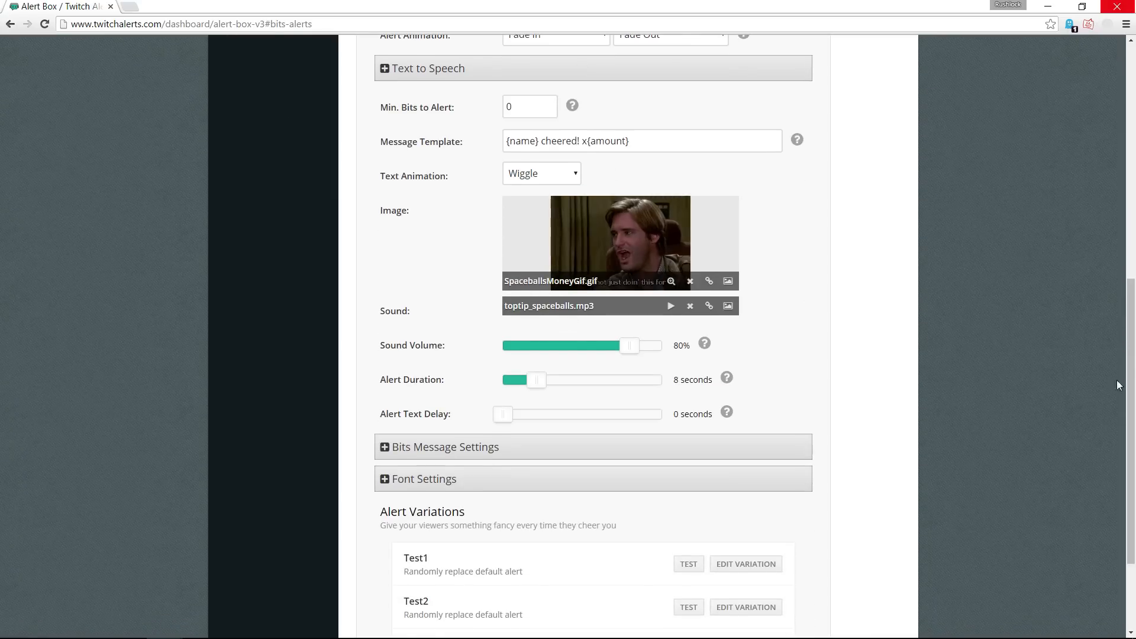
pyautogui.scroll(-3)
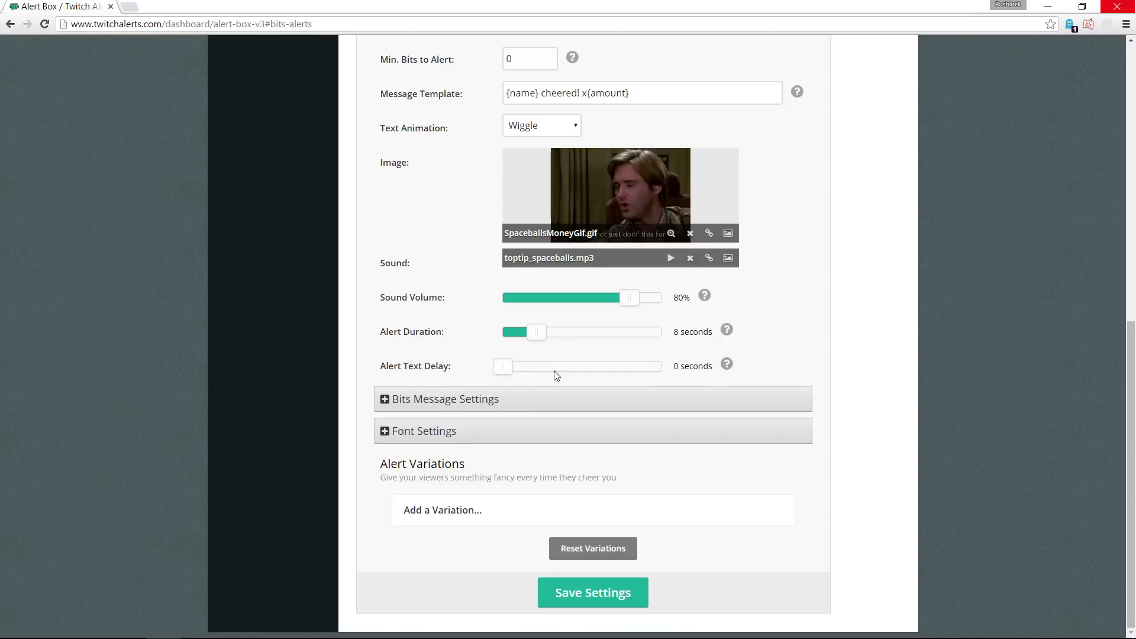
pyautogui.click(442, 510)
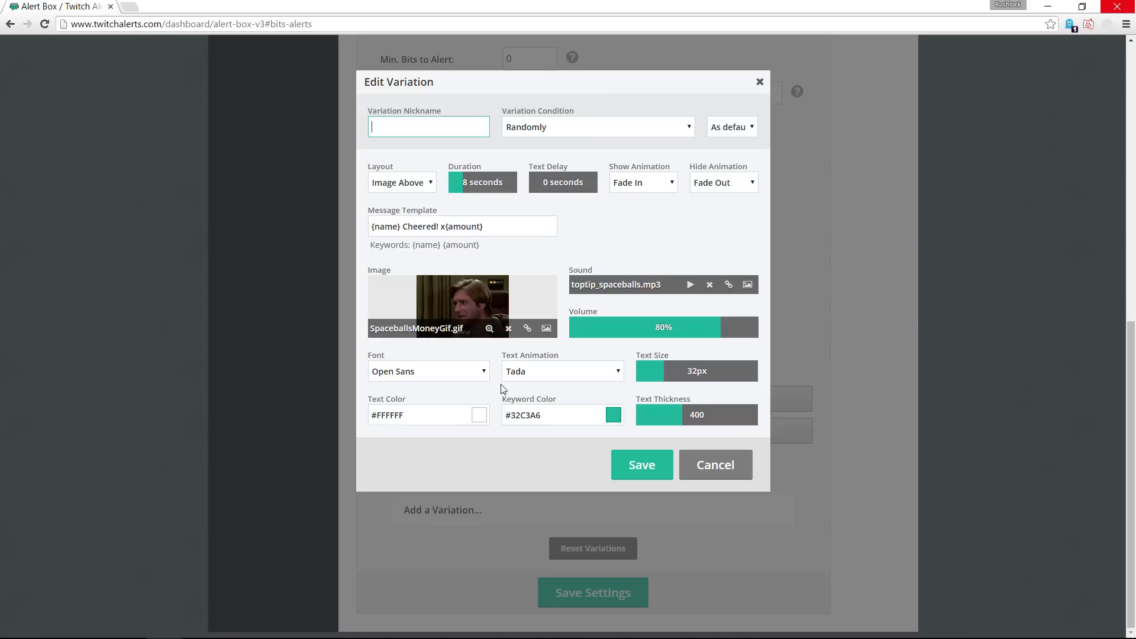